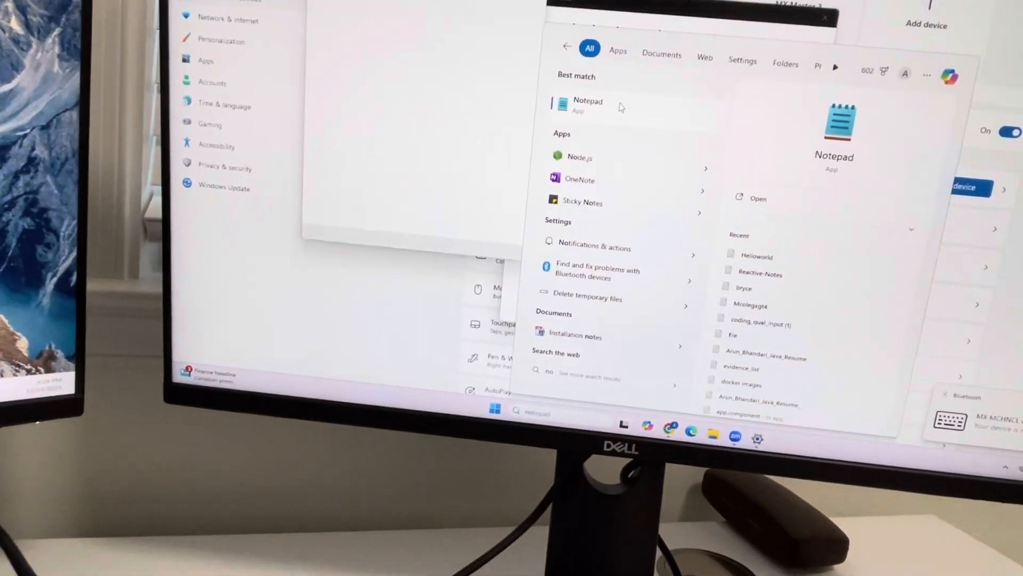
Launch Notepad from Start search and dismiss the 'cannot find the path specified' error.
click(588, 106)
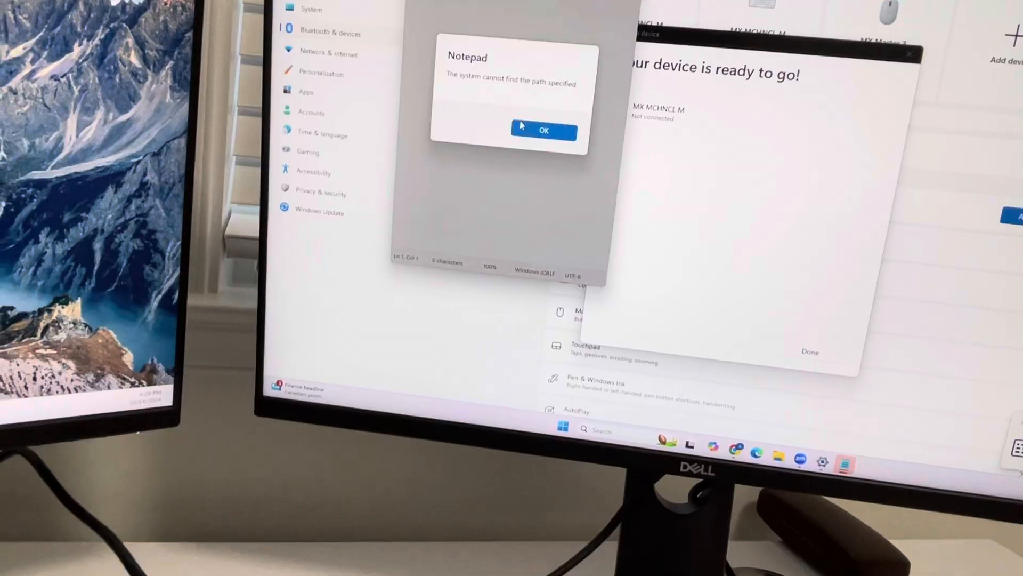
click(543, 130)
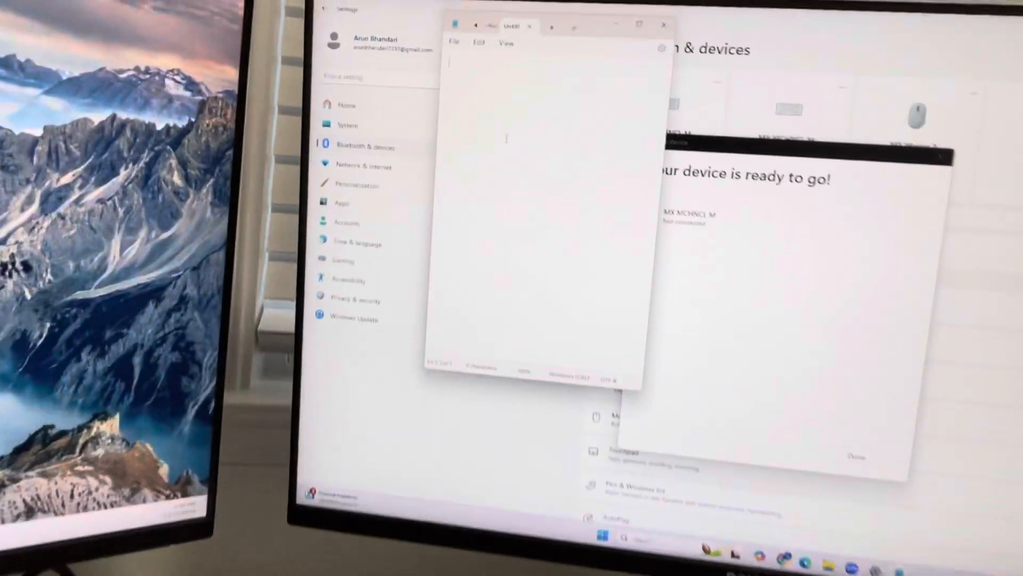